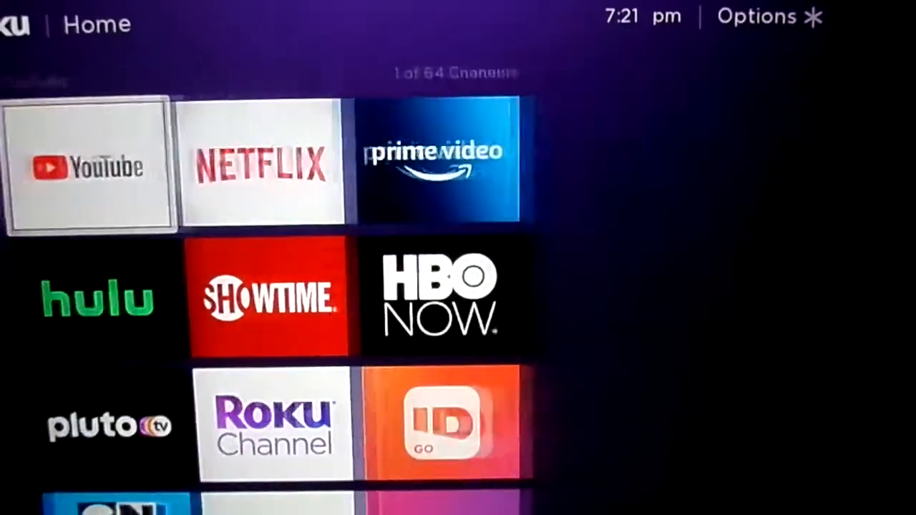
Launch Netflix, back out, launch Prime Video, then launch YouTube and play the gameplay video
key("right")
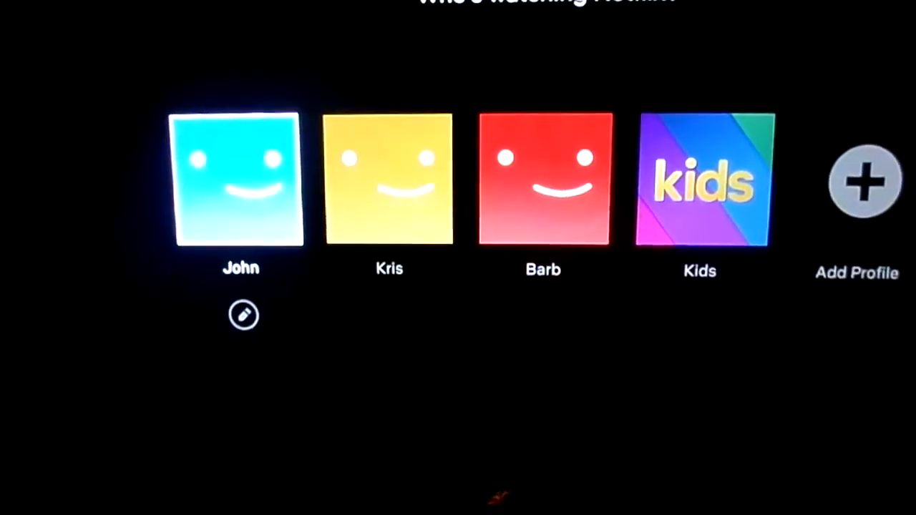
left_click(241, 179)
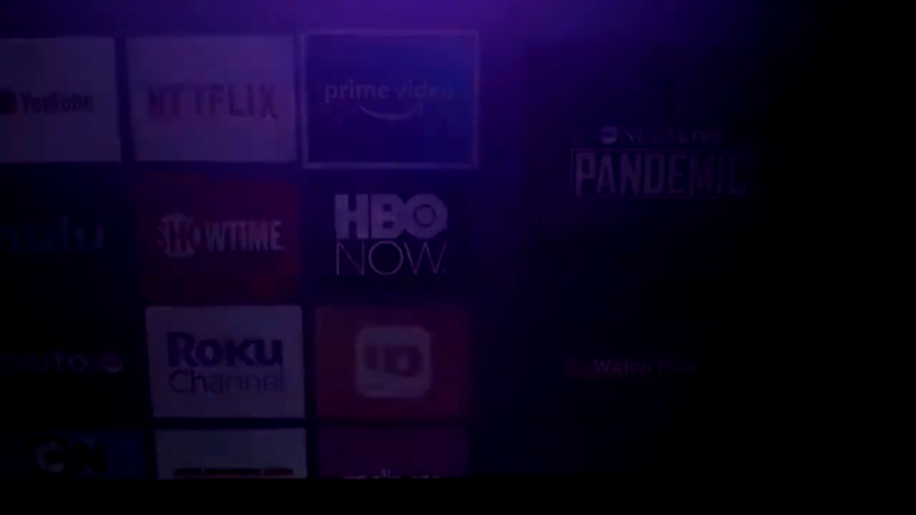
left_click(390, 98)
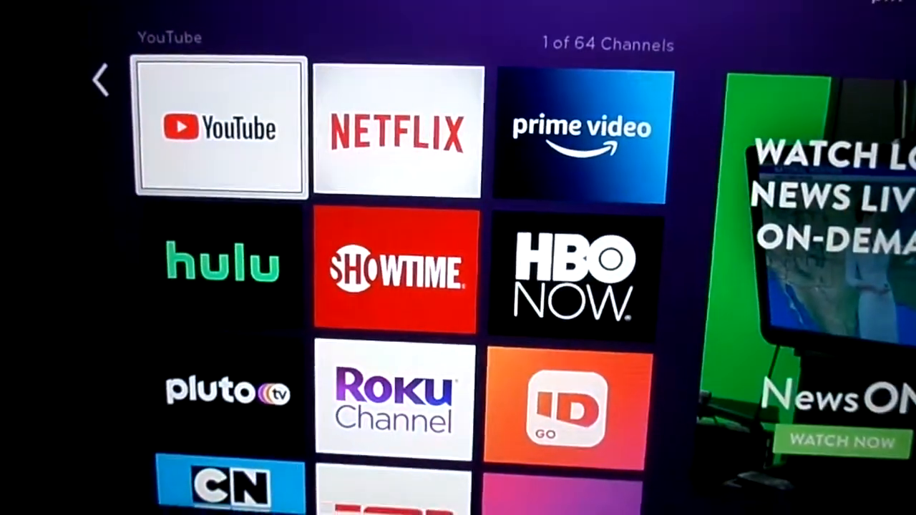
left_click(218, 129)
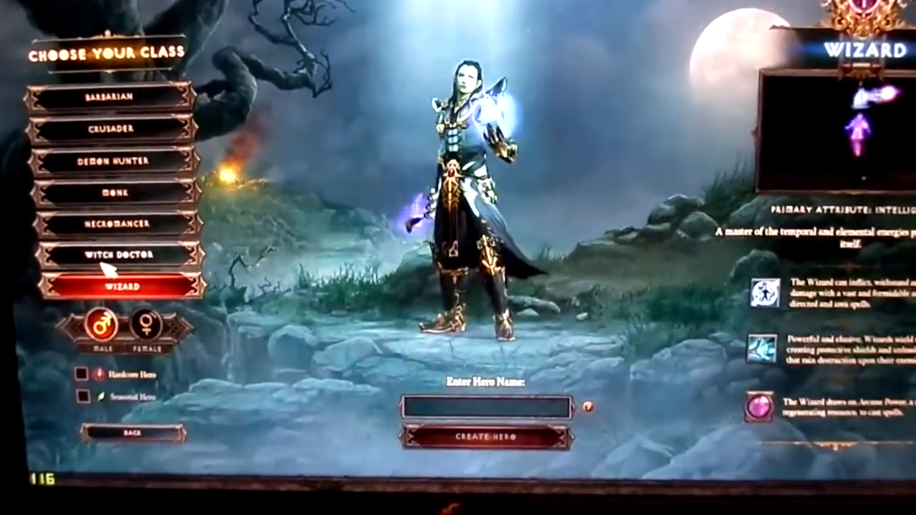
Keep the video playing as it advances through the Witch Doctor and Necromancer classes
left_click(112, 254)
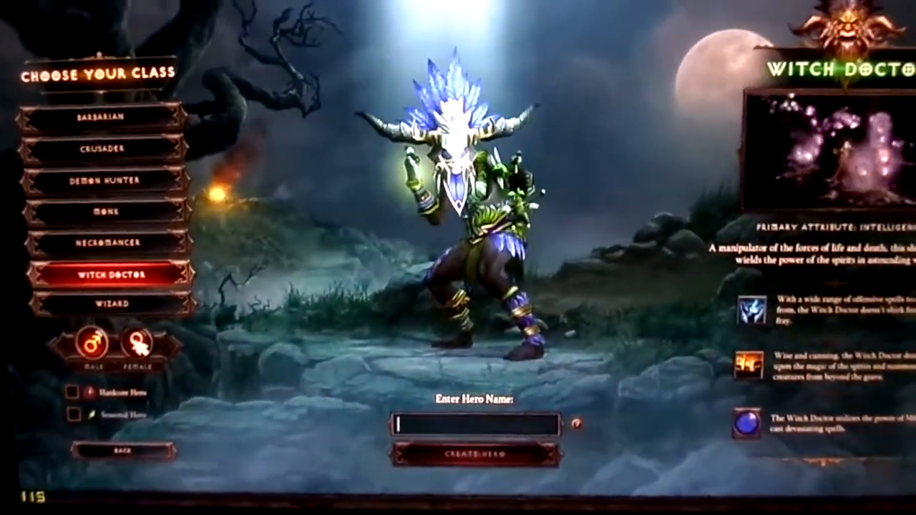
left_click(138, 345)
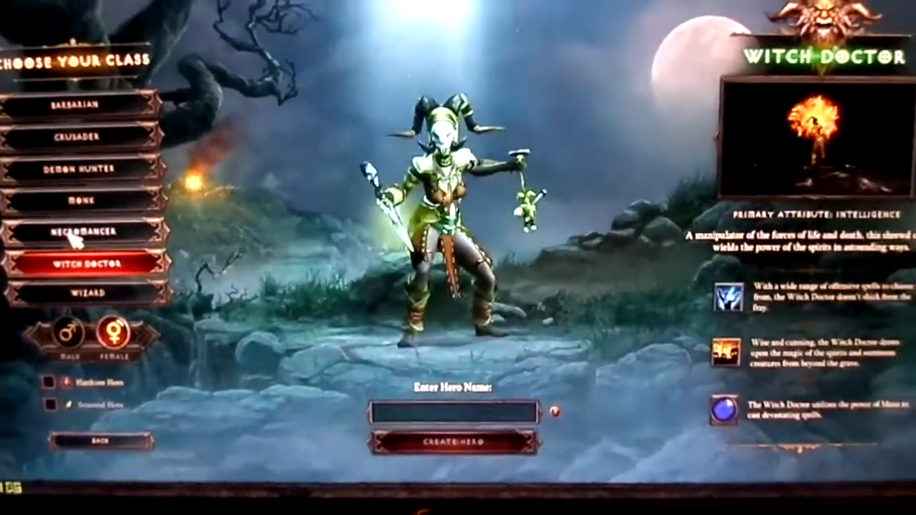
left_click(86, 230)
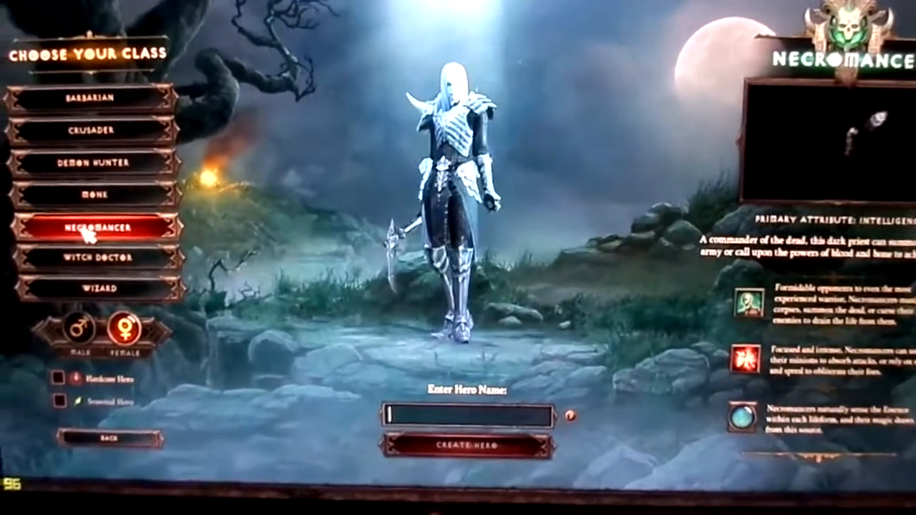